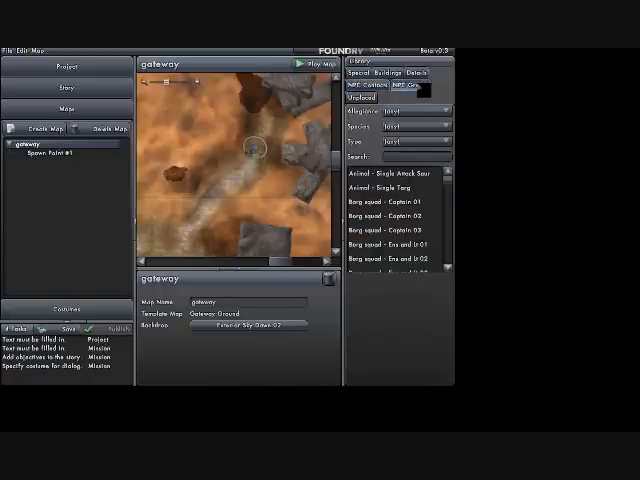
Scroll the Select Animation list down to the Dance animation entries for the Saur squad.
{"action": "scroll", "scroll_direction": "down", "scroll_amount": 3}
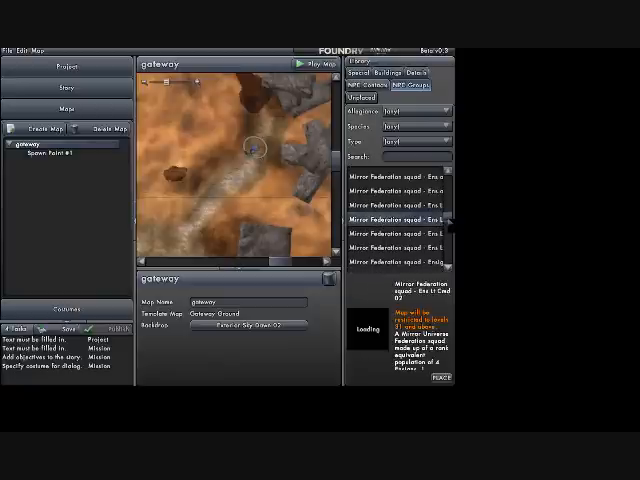
{"action": "scroll", "scroll_direction": "down", "scroll_amount": 3}
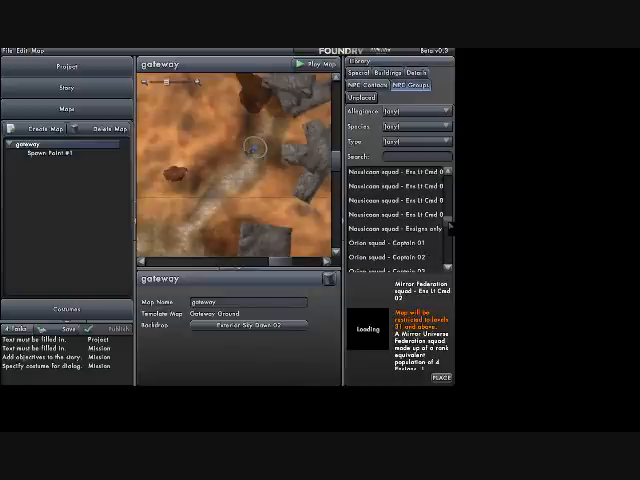
{"action": "scroll", "scroll_direction": "down", "scroll_amount": 3}
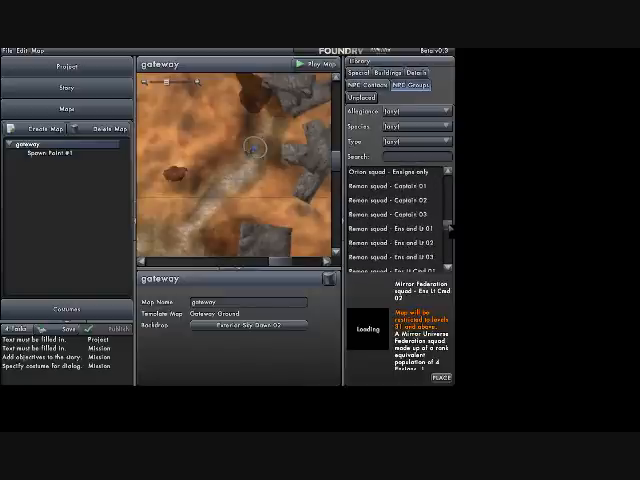
{"action": "scroll", "scroll_direction": "down", "scroll_amount": 3}
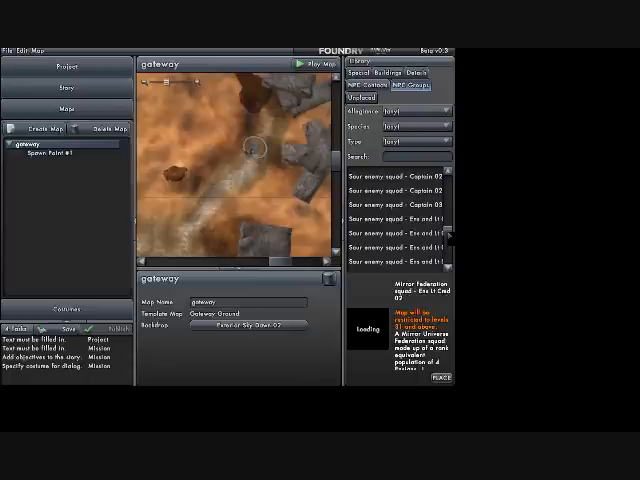
{"action": "scroll", "scroll_direction": "down", "scroll_amount": 3}
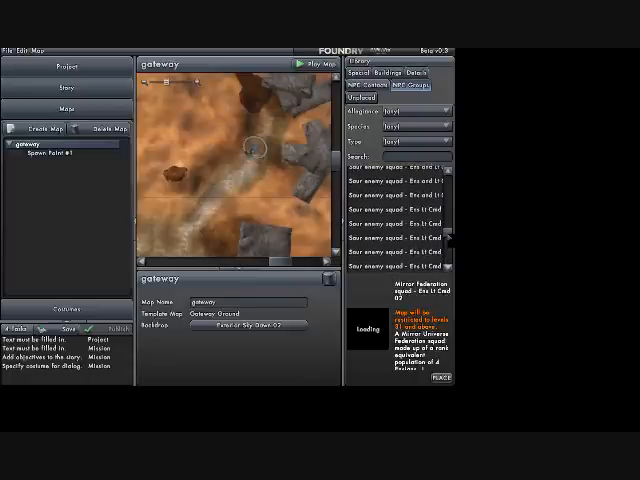
{"action": "scroll", "scroll_direction": "down", "scroll_amount": 3}
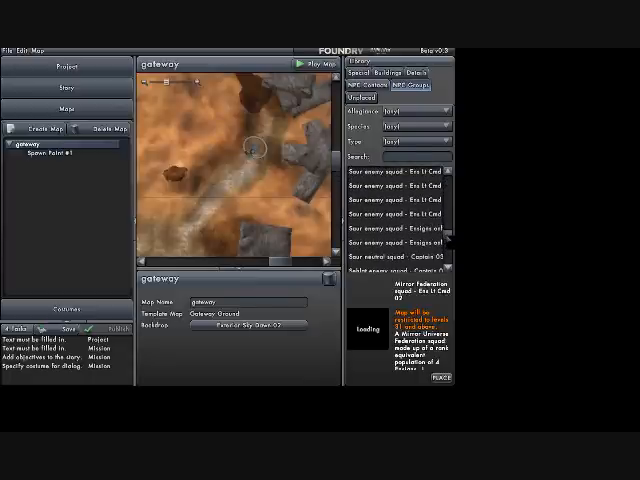
{"action": "scroll", "scroll_direction": "down", "scroll_amount": 3}
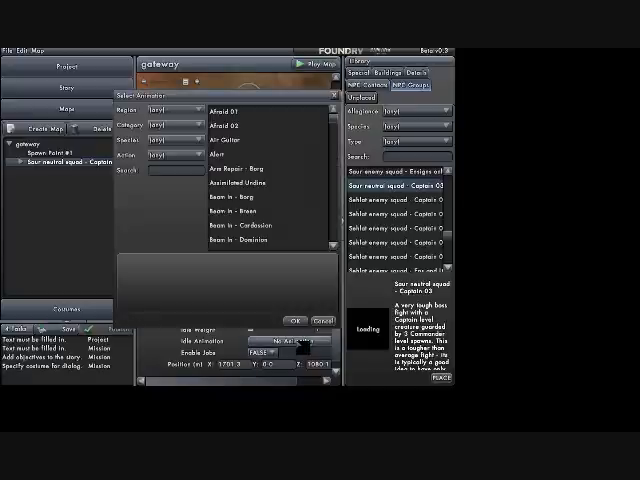
{"action": "scroll", "scroll_direction": "down", "scroll_amount": 3}
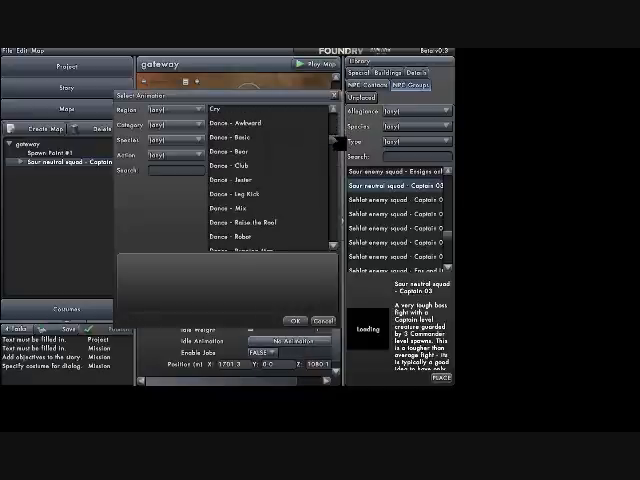
{"action": "scroll", "scroll_direction": "down", "scroll_amount": 3}
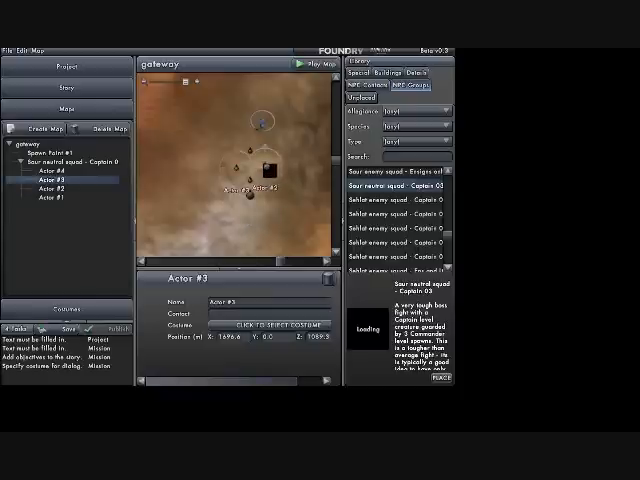
{"action": "left_click", "coordinate": [61, 185]}
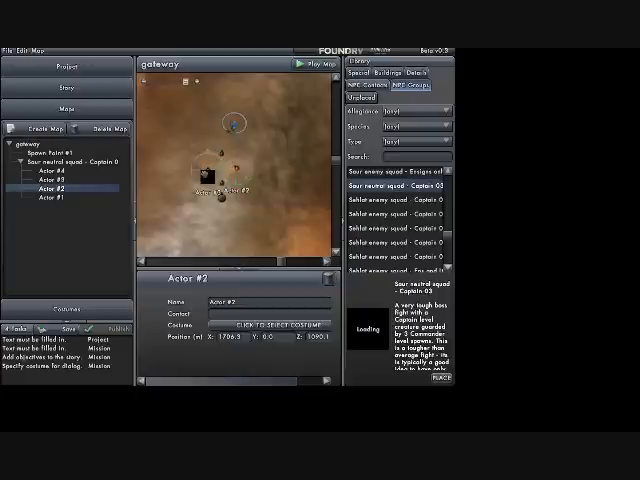
{"action": "left_click", "coordinate": [48, 177]}
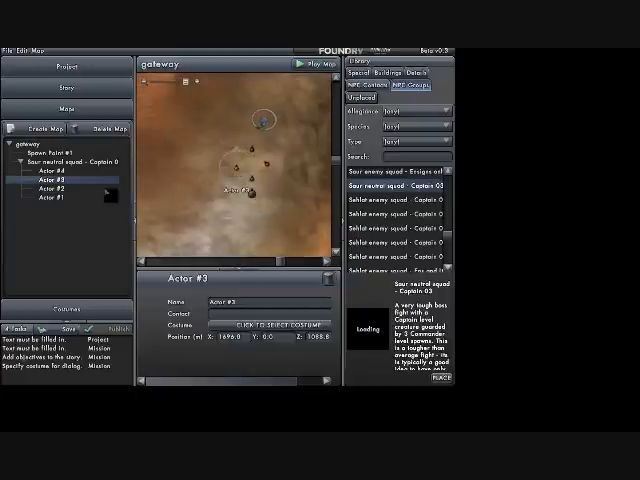
{"action": "left_click", "coordinate": [48, 197]}
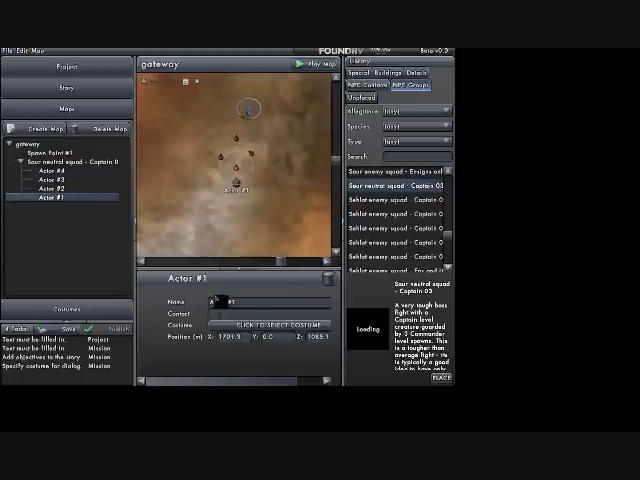
Browse Actor #1's costume list to Orion Ensign Slavegirl Female 10, then select Actor #2.
{"action": "left_click", "coordinate": [266, 335]}
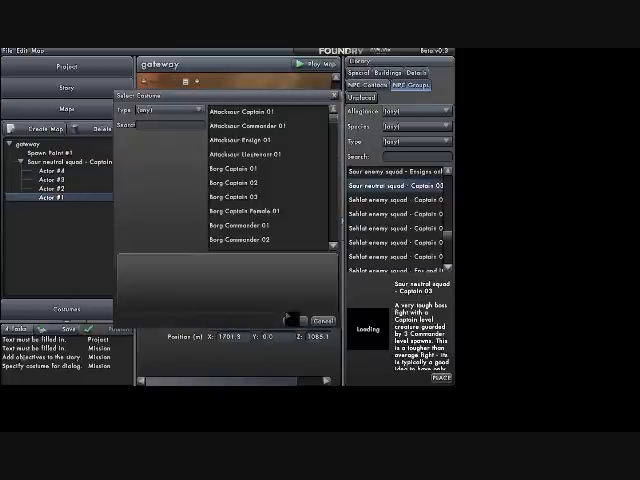
{"action": "scroll", "scroll_direction": "down", "scroll_amount": 3}
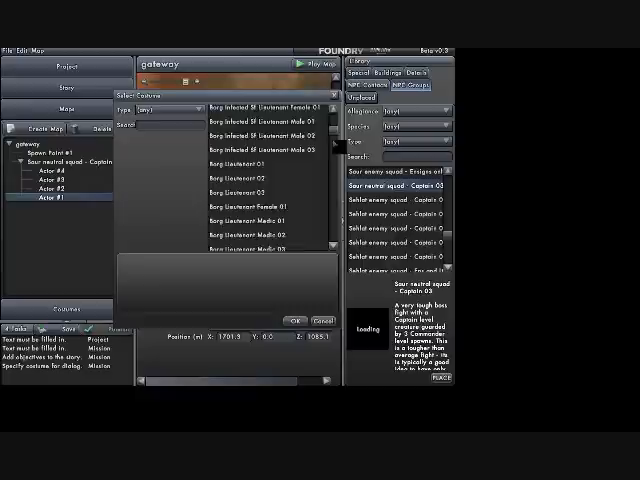
{"action": "scroll", "scroll_direction": "down", "scroll_amount": 3}
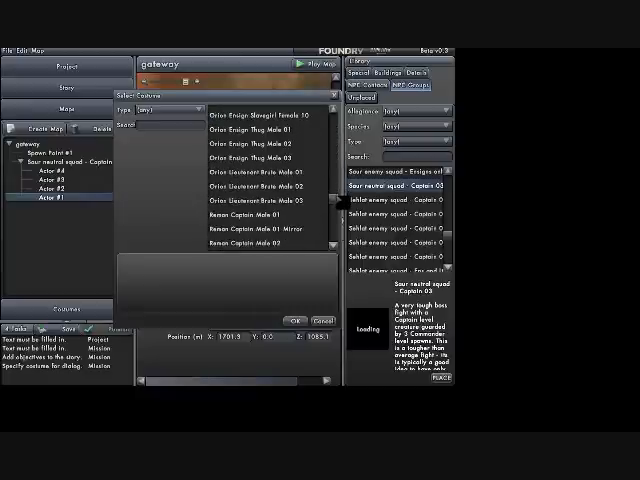
{"action": "scroll", "scroll_direction": "up", "scroll_amount": 3}
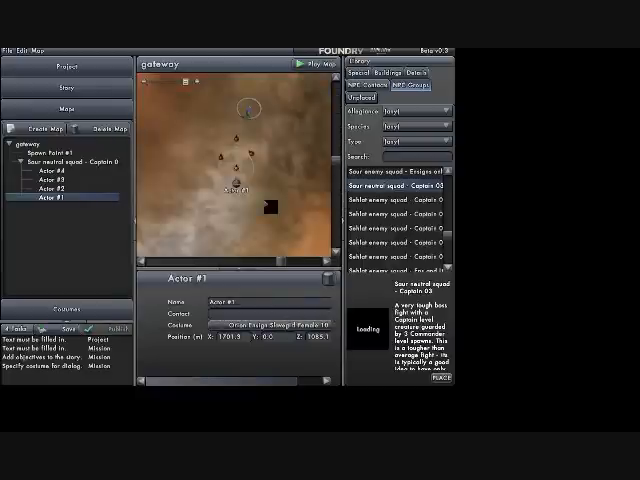
{"action": "left_click", "coordinate": [46, 187]}
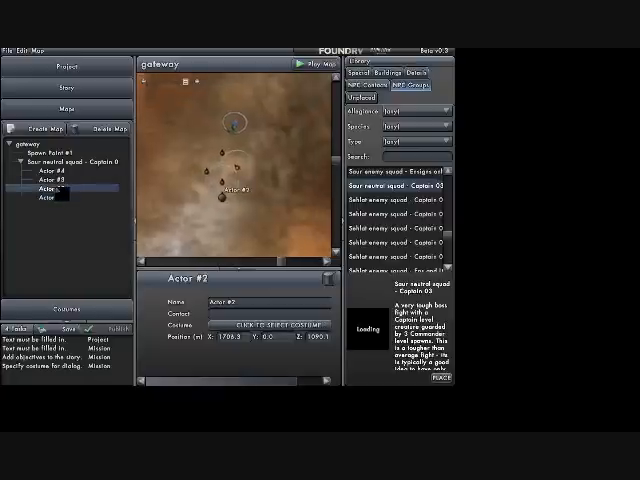
Dress Actor #2 in the Orion Ensign Slavegirl Female 03 costume.
{"action": "left_click", "coordinate": [265, 326]}
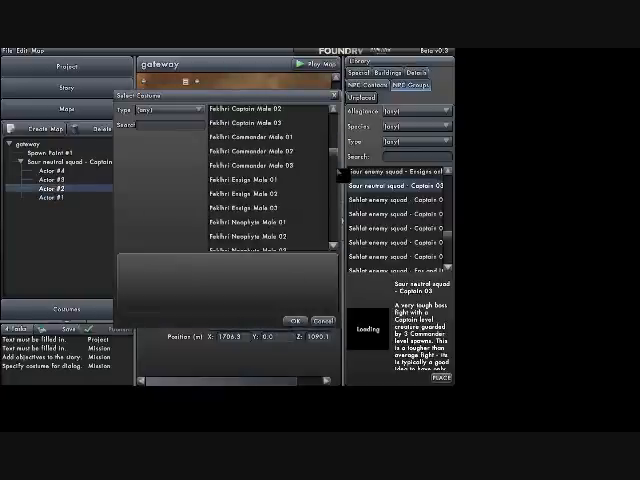
{"action": "scroll", "scroll_direction": "down", "scroll_amount": 3}
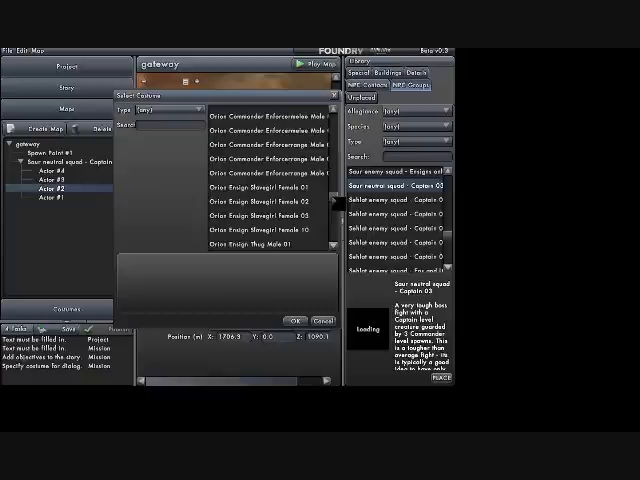
{"action": "left_click", "coordinate": [260, 215]}
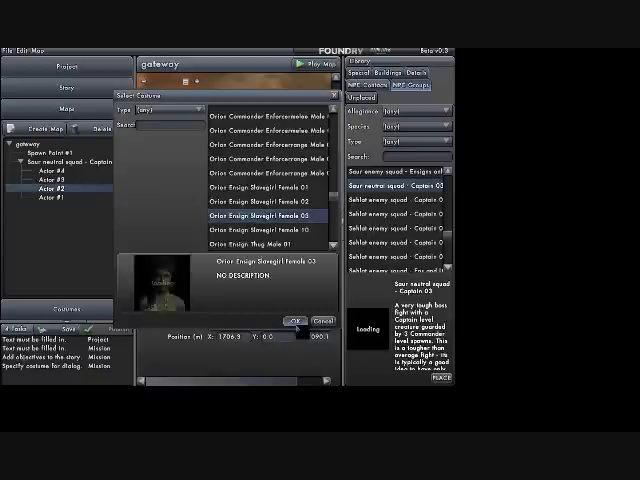
{"action": "left_click", "coordinate": [291, 319]}
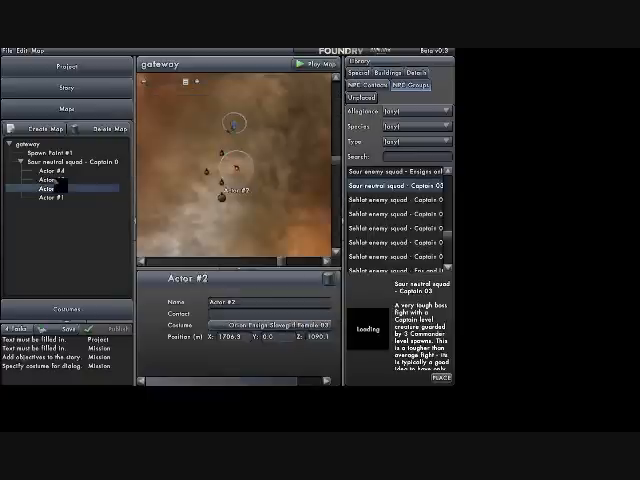
Scroll Actor #3's costume list toward Orion Ensign Slavegirl Female 02.
{"action": "left_click", "coordinate": [270, 322]}
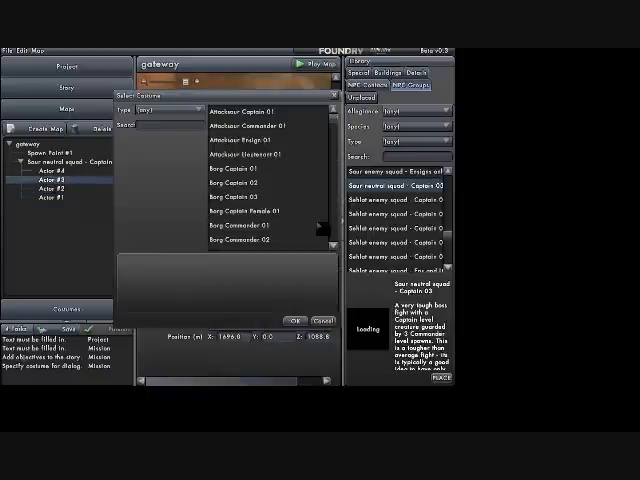
{"action": "scroll", "scroll_direction": "down", "scroll_amount": 3}
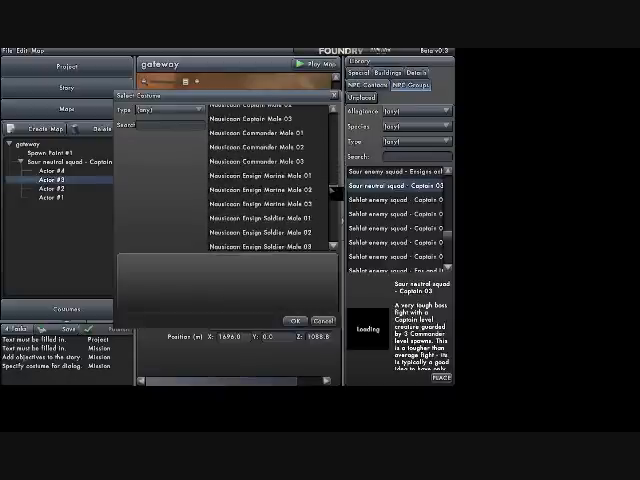
{"action": "scroll", "scroll_direction": "down", "scroll_amount": 3}
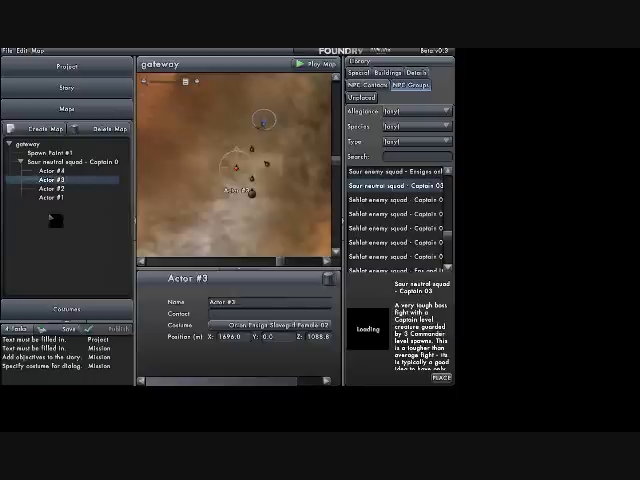
Dress Actor #4 in Orion Ensign Slavegirl Female 01 and start a test play of the map.
{"action": "left_click", "coordinate": [60, 175]}
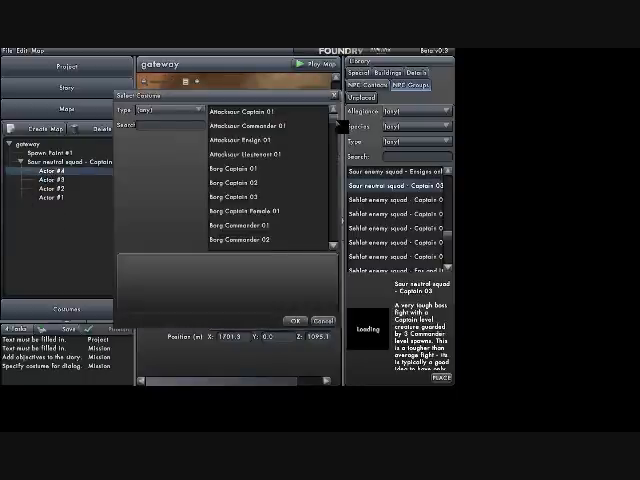
{"action": "scroll", "scroll_direction": "down", "scroll_amount": 3}
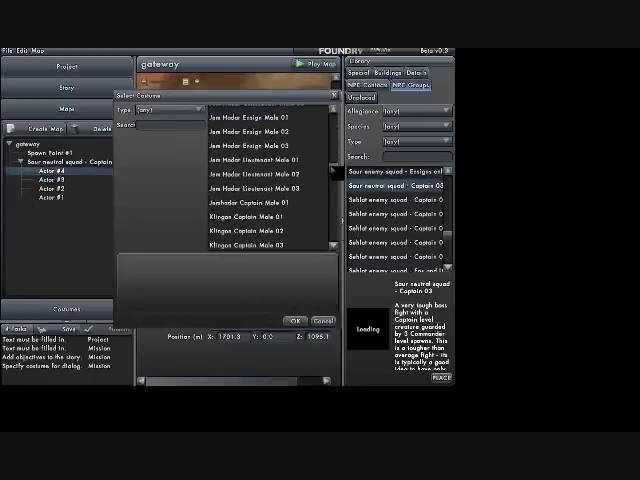
{"action": "scroll", "scroll_direction": "down", "scroll_amount": 3}
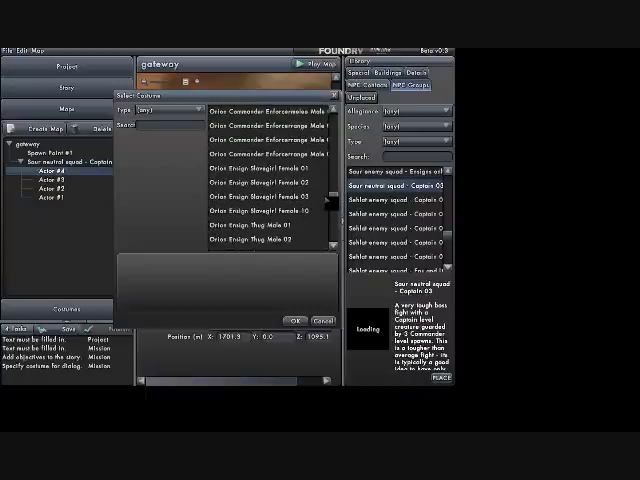
{"action": "left_click", "coordinate": [263, 181]}
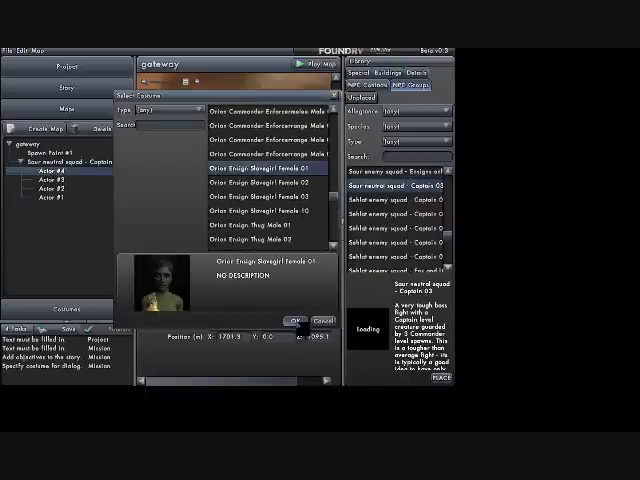
{"action": "left_click", "coordinate": [294, 321]}
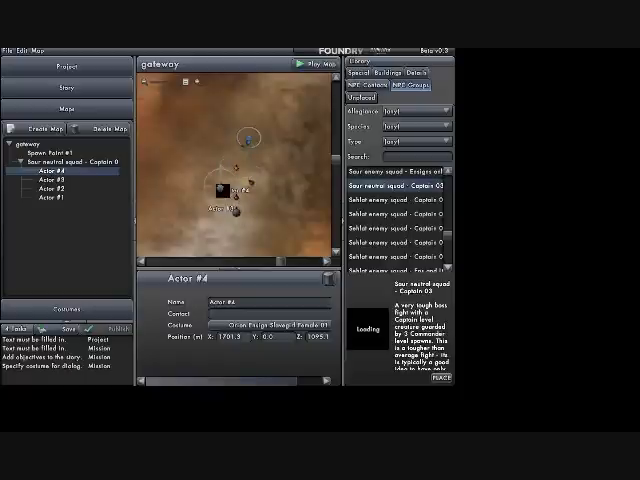
{"action": "left_click", "coordinate": [302, 65]}
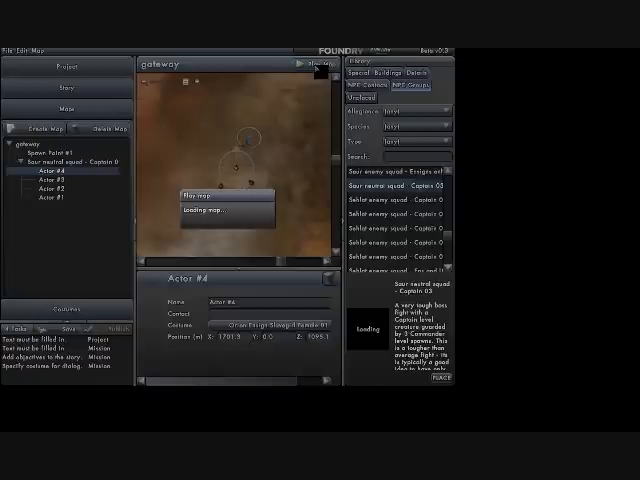